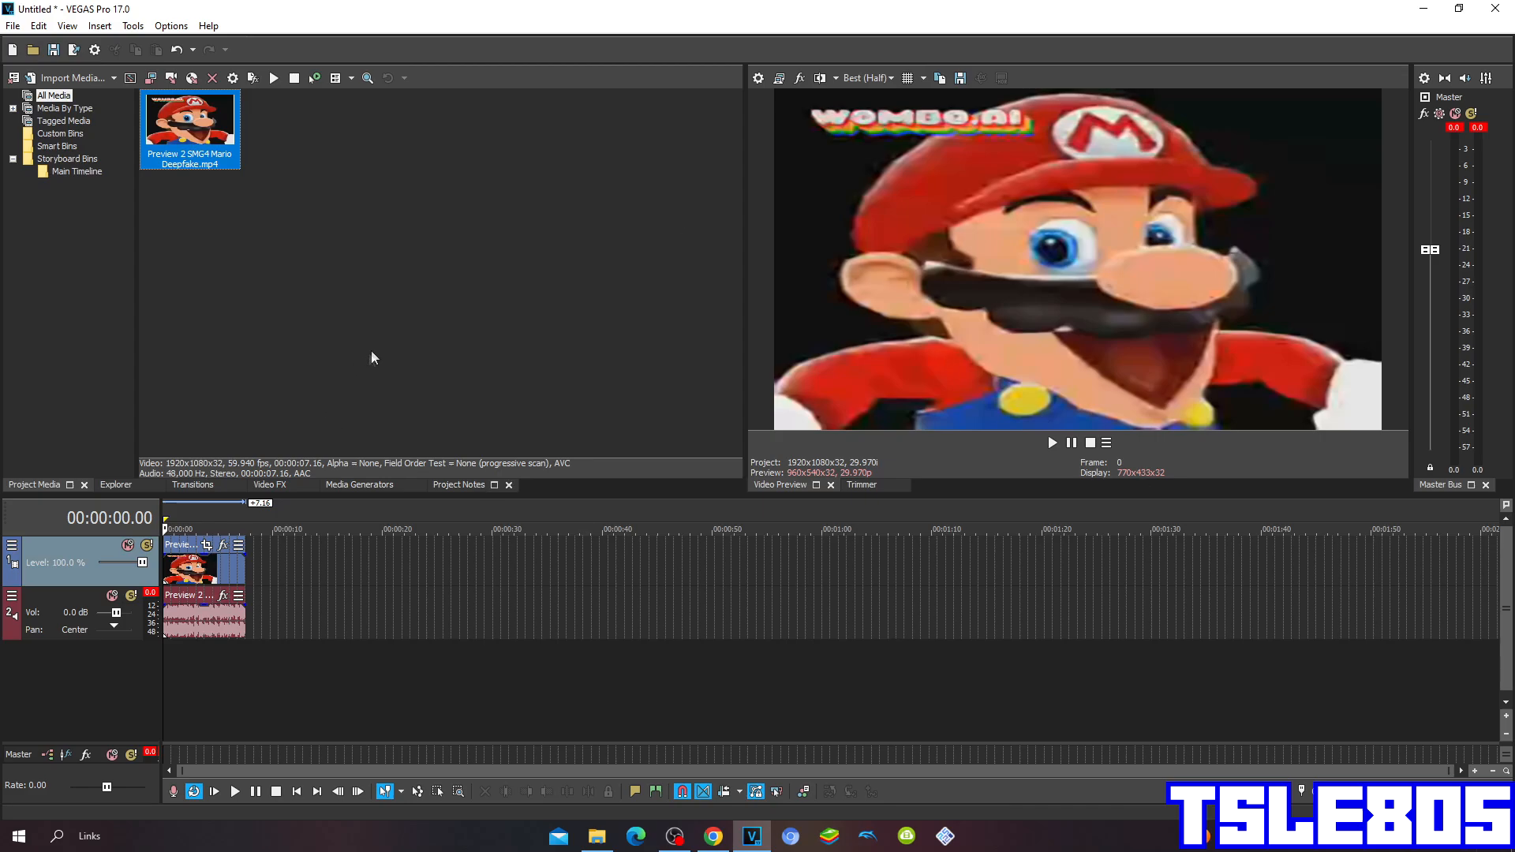
mouse_move(383, 348)
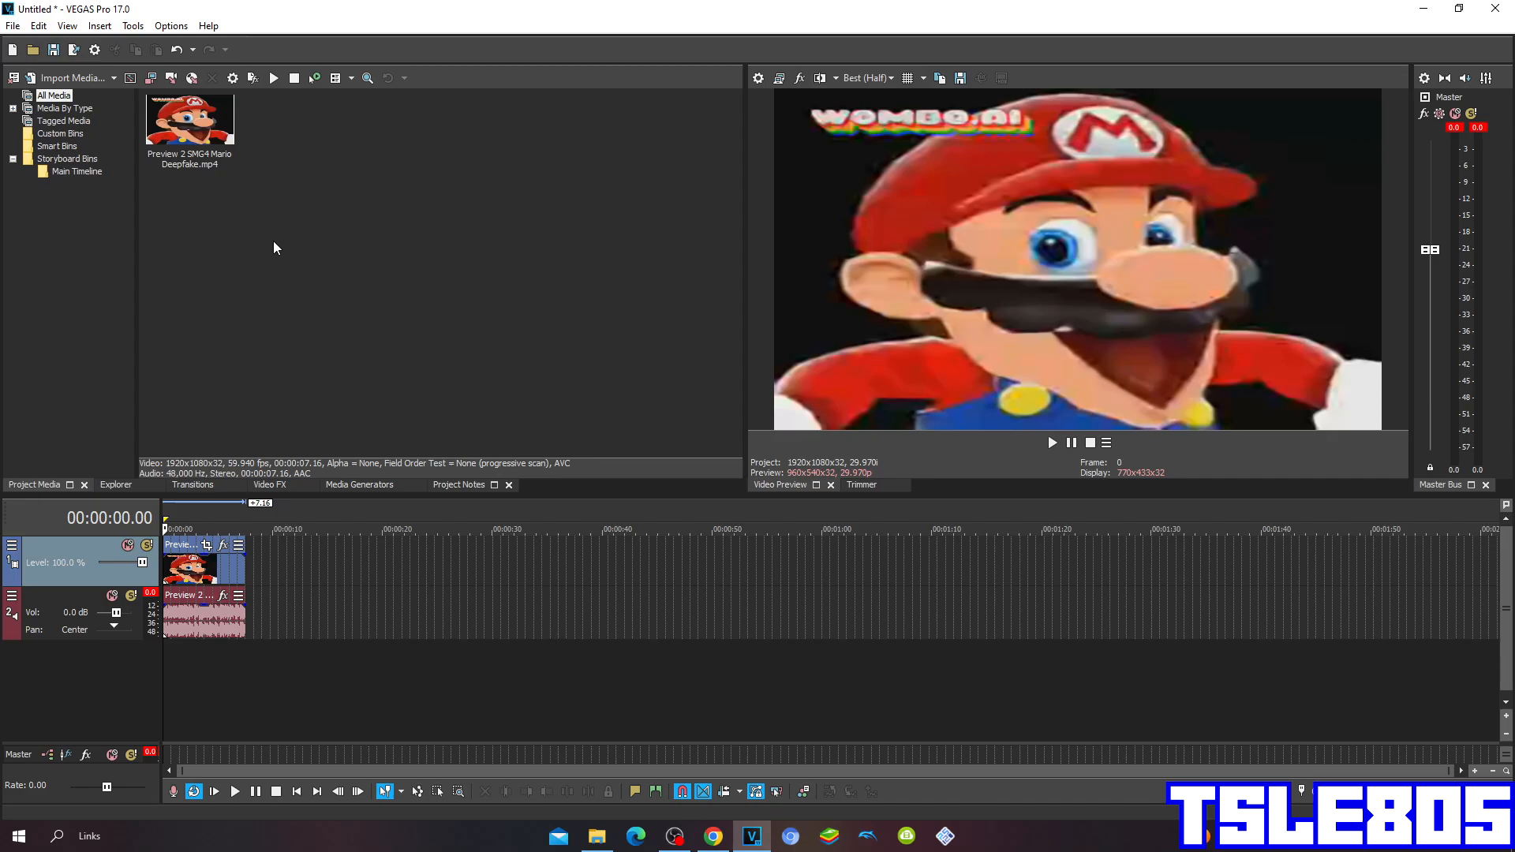
Apply the TV Simulator '0.7500 line sync' preset from Video FX to the Mario clip
left_click(189, 120)
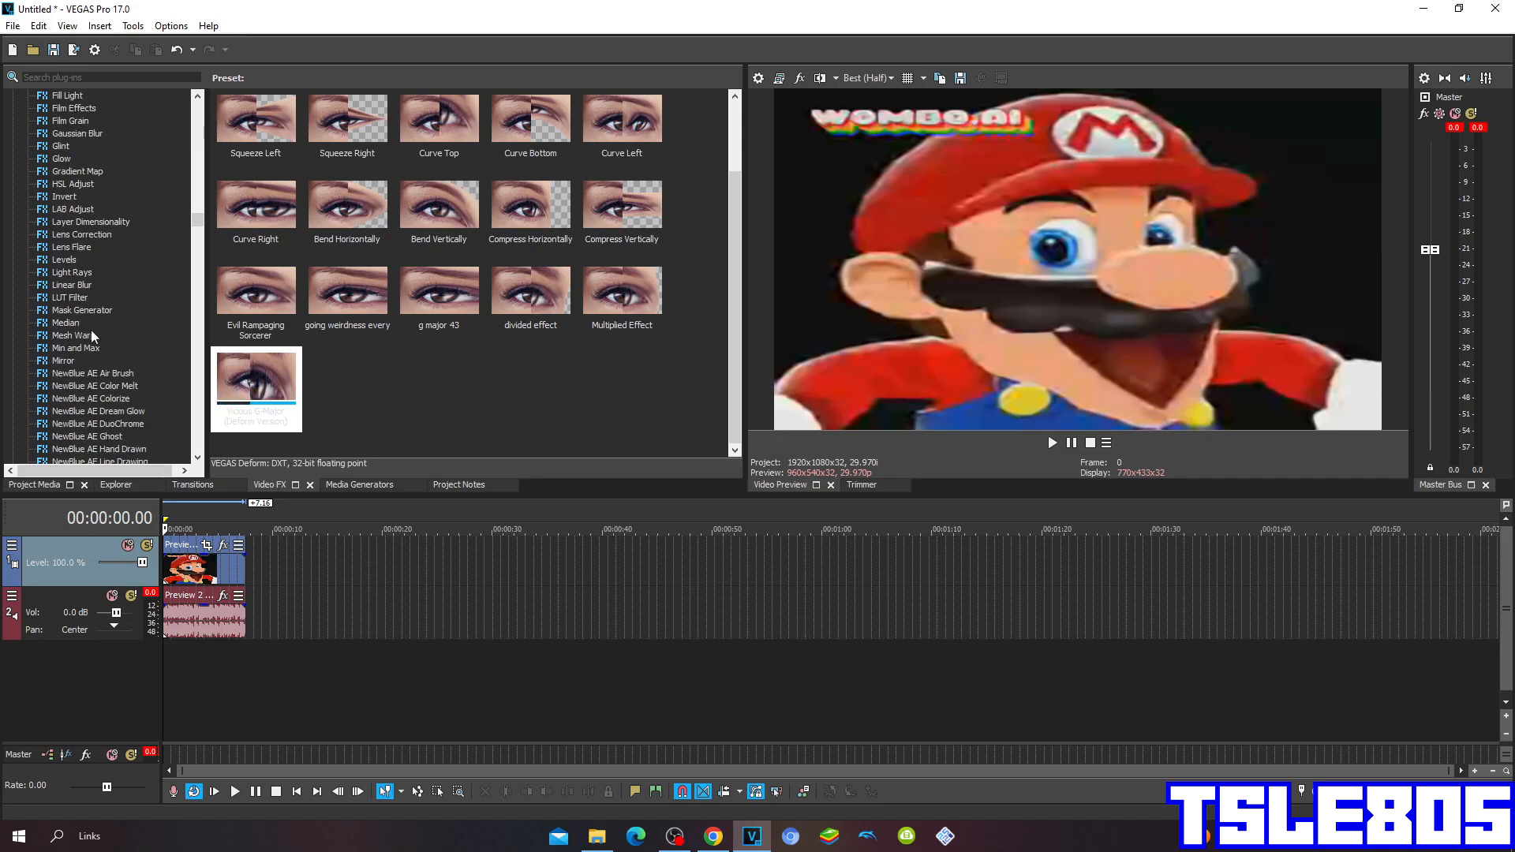
scroll("down", 3)
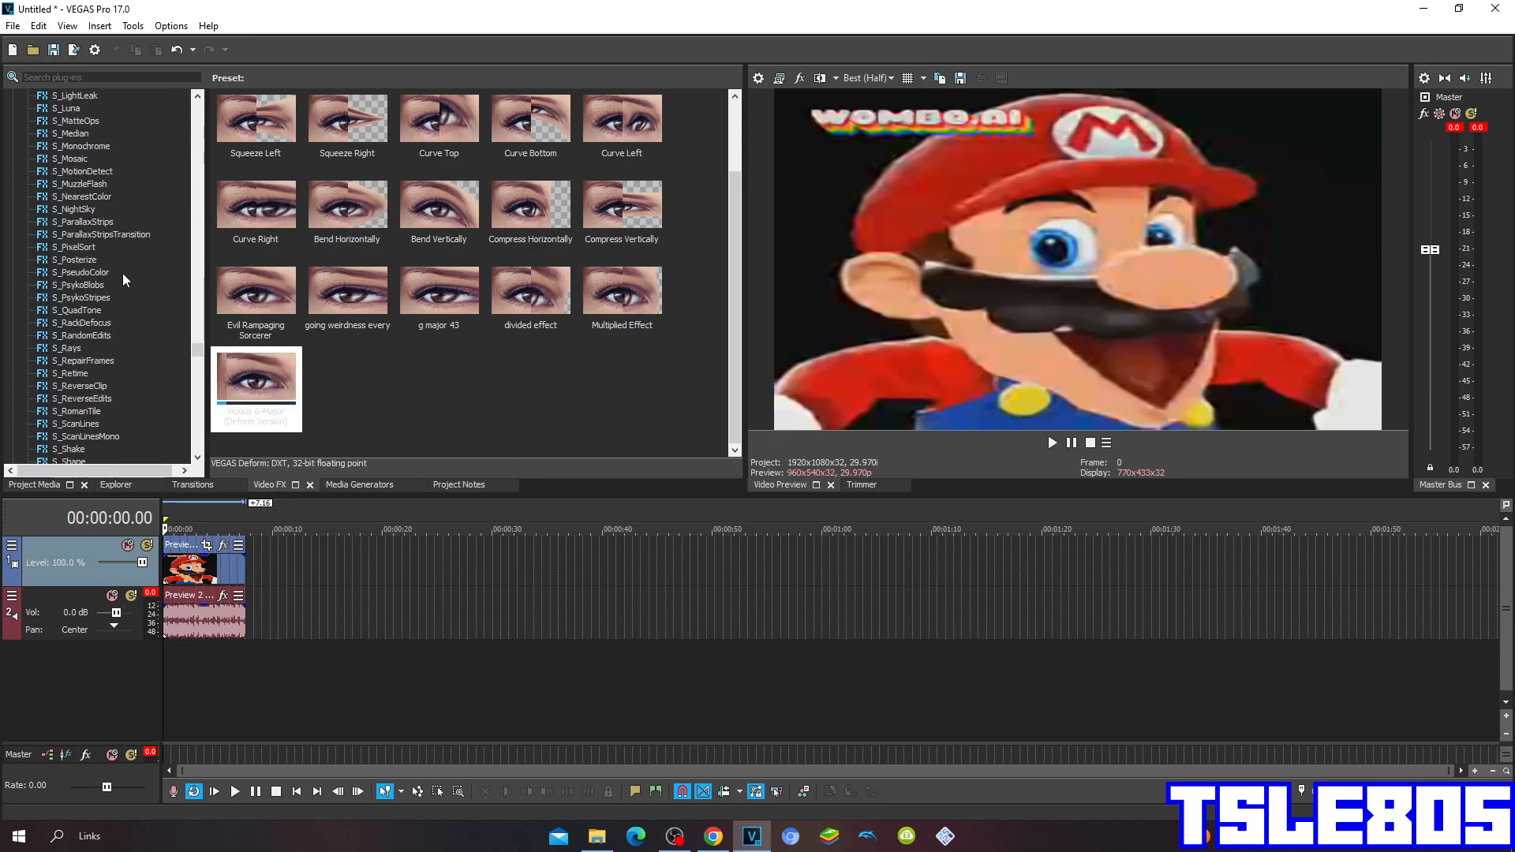
scroll("down", 3)
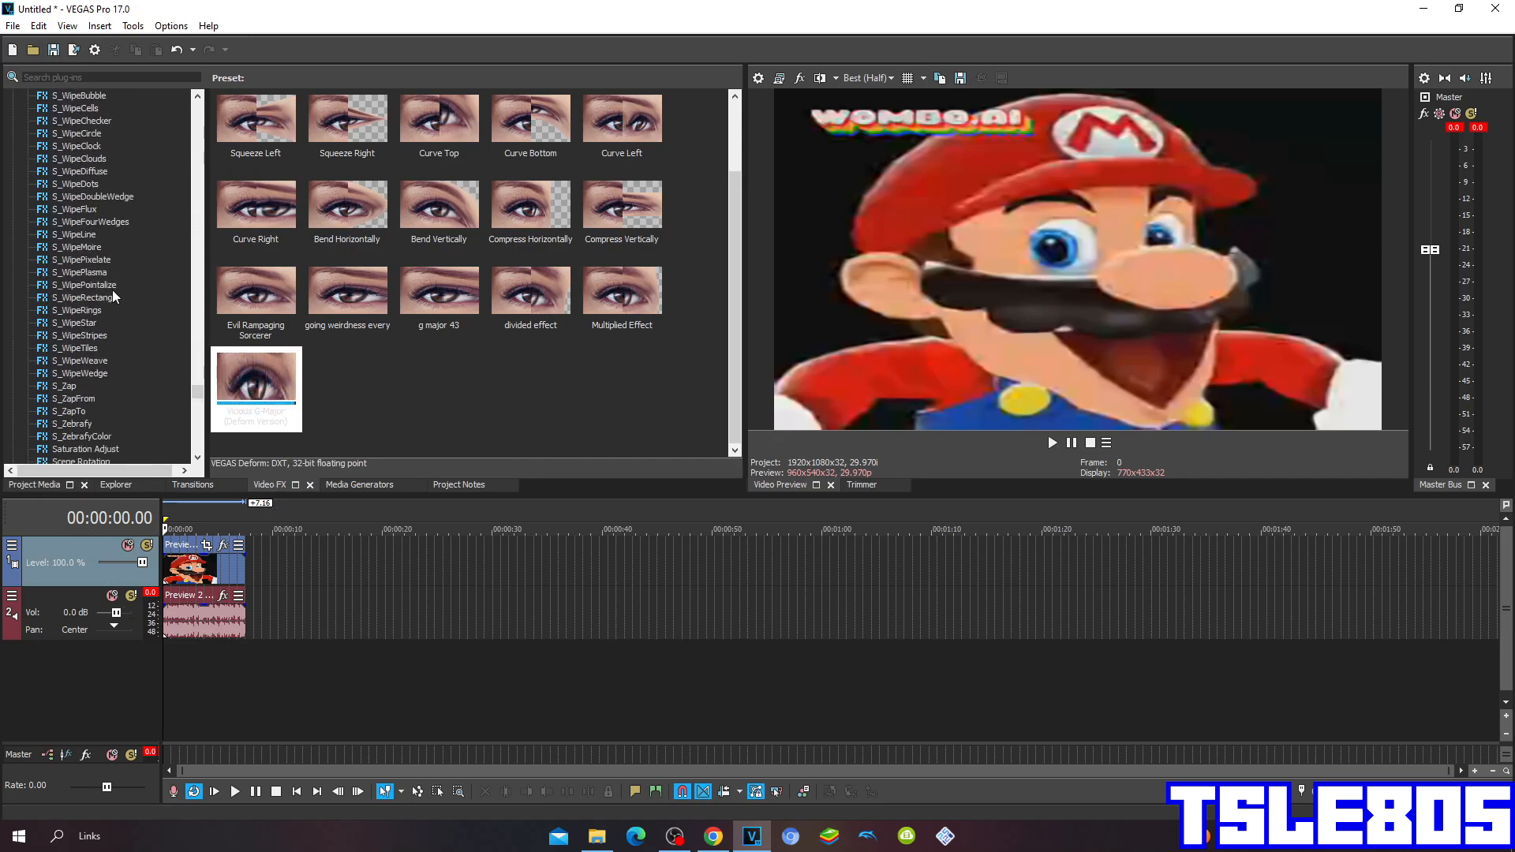
left_click(71, 197)
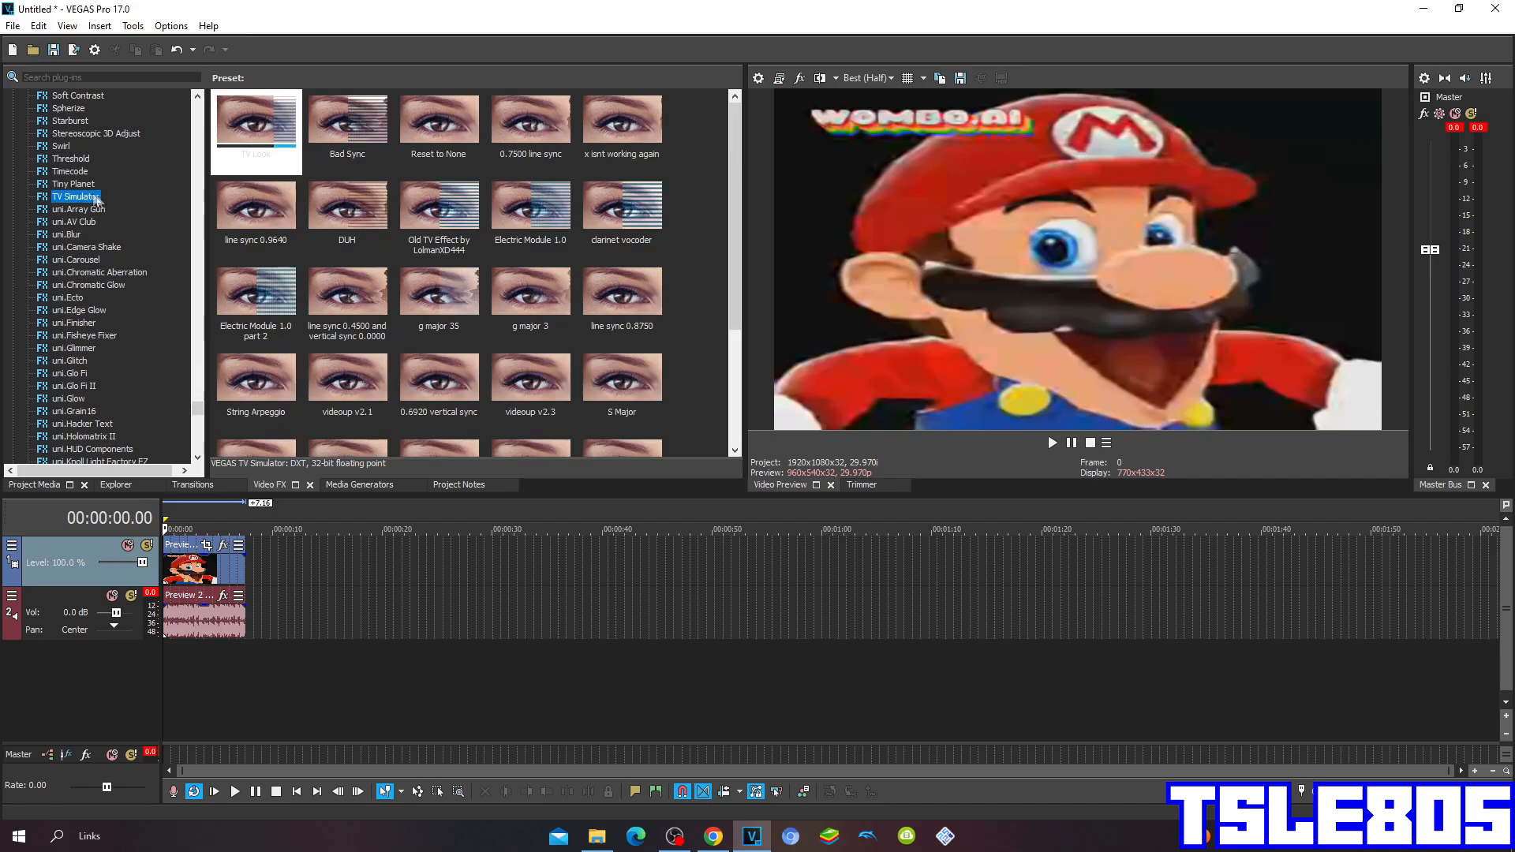
scroll("down", 3)
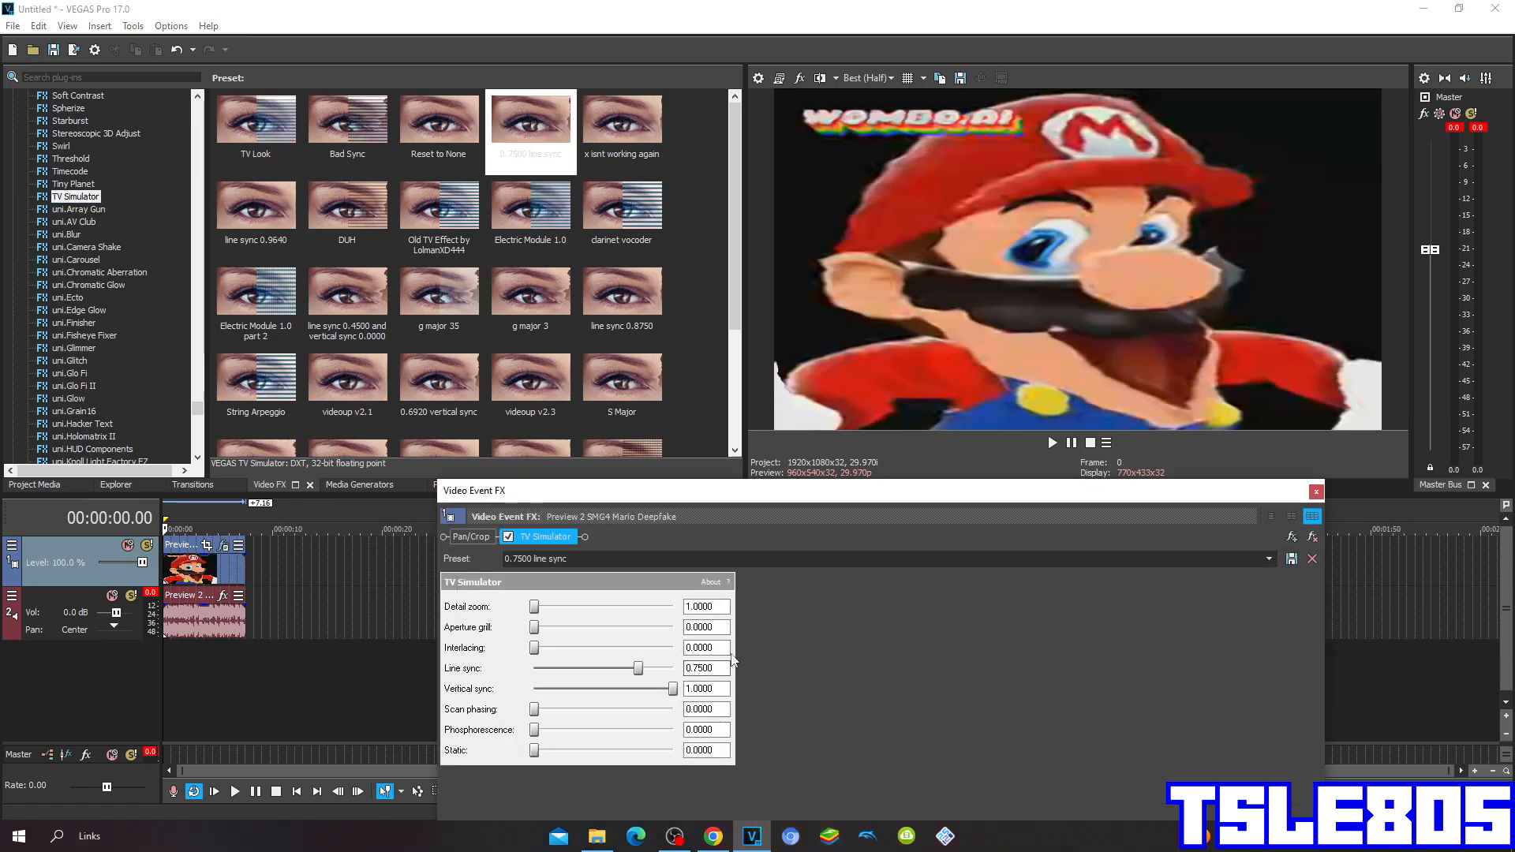
left_click(1316, 492)
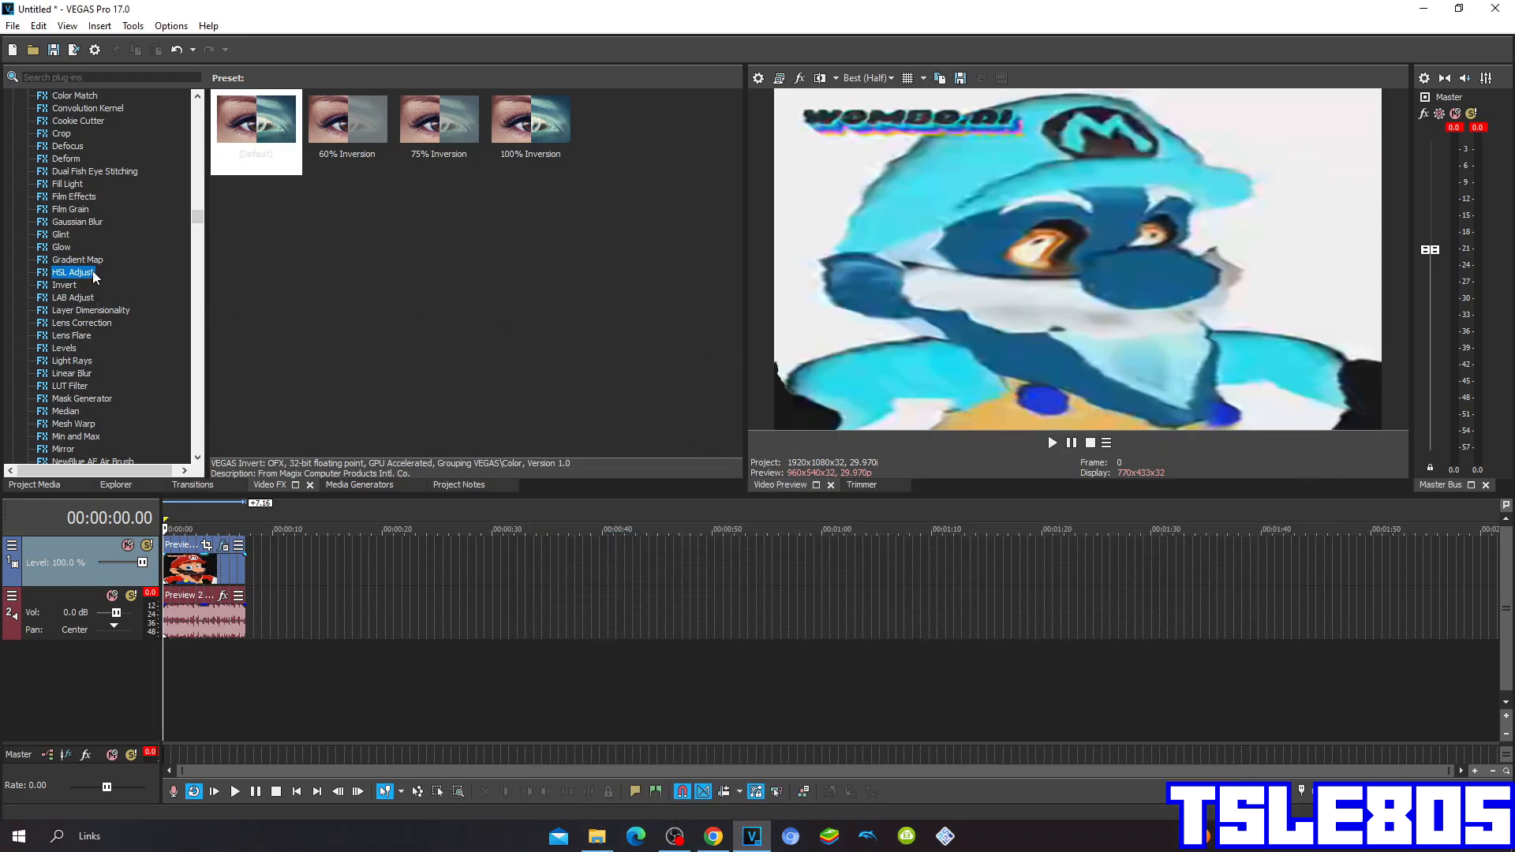
Apply the HSL Adjust 'Invert Color' preset to the Mario clip and close its FX window
left_click(71, 271)
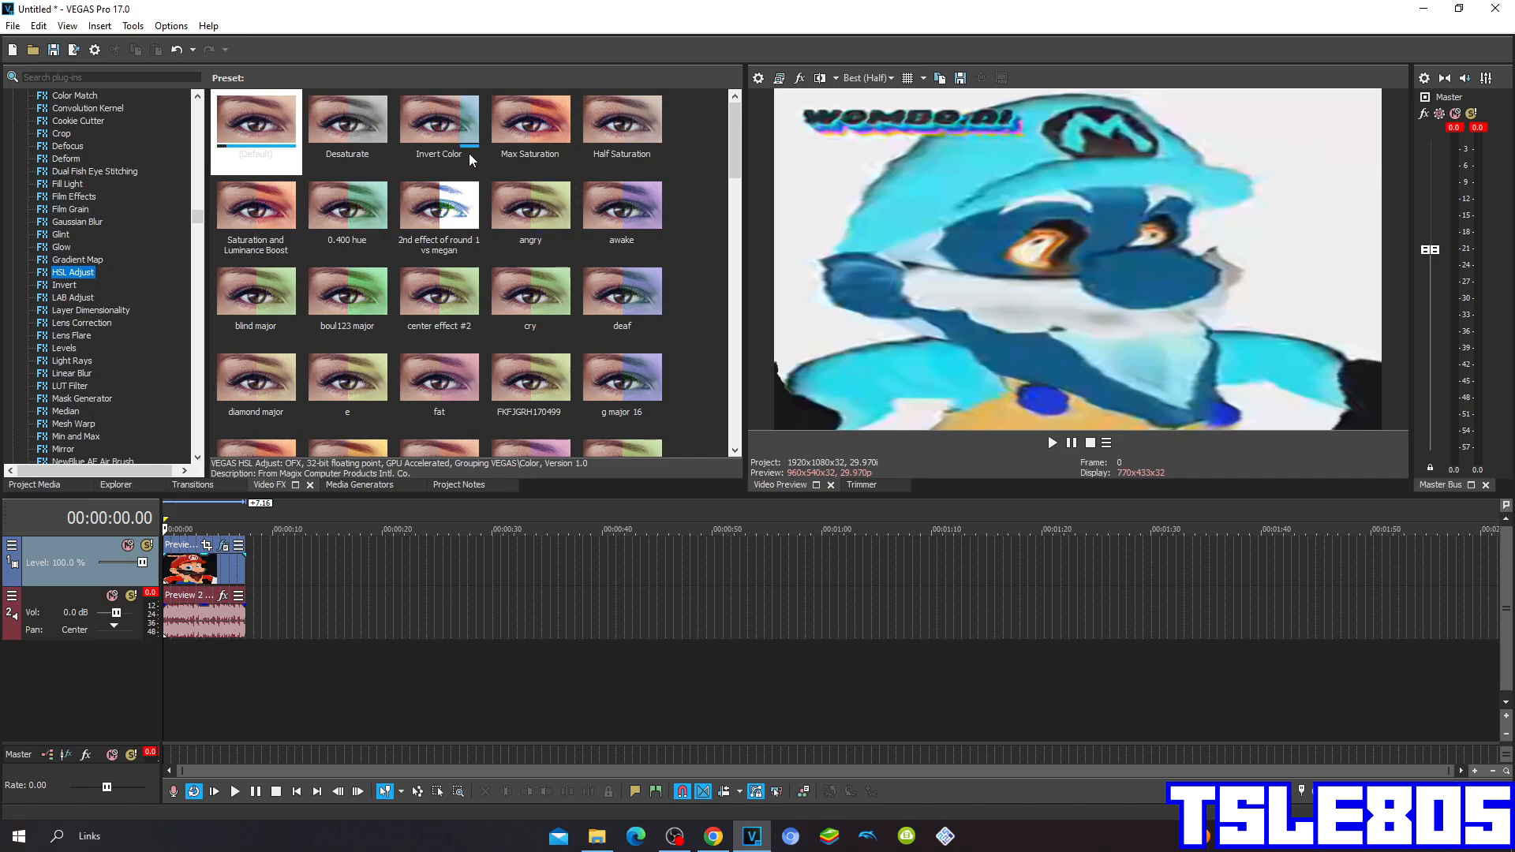
left_click(439, 119)
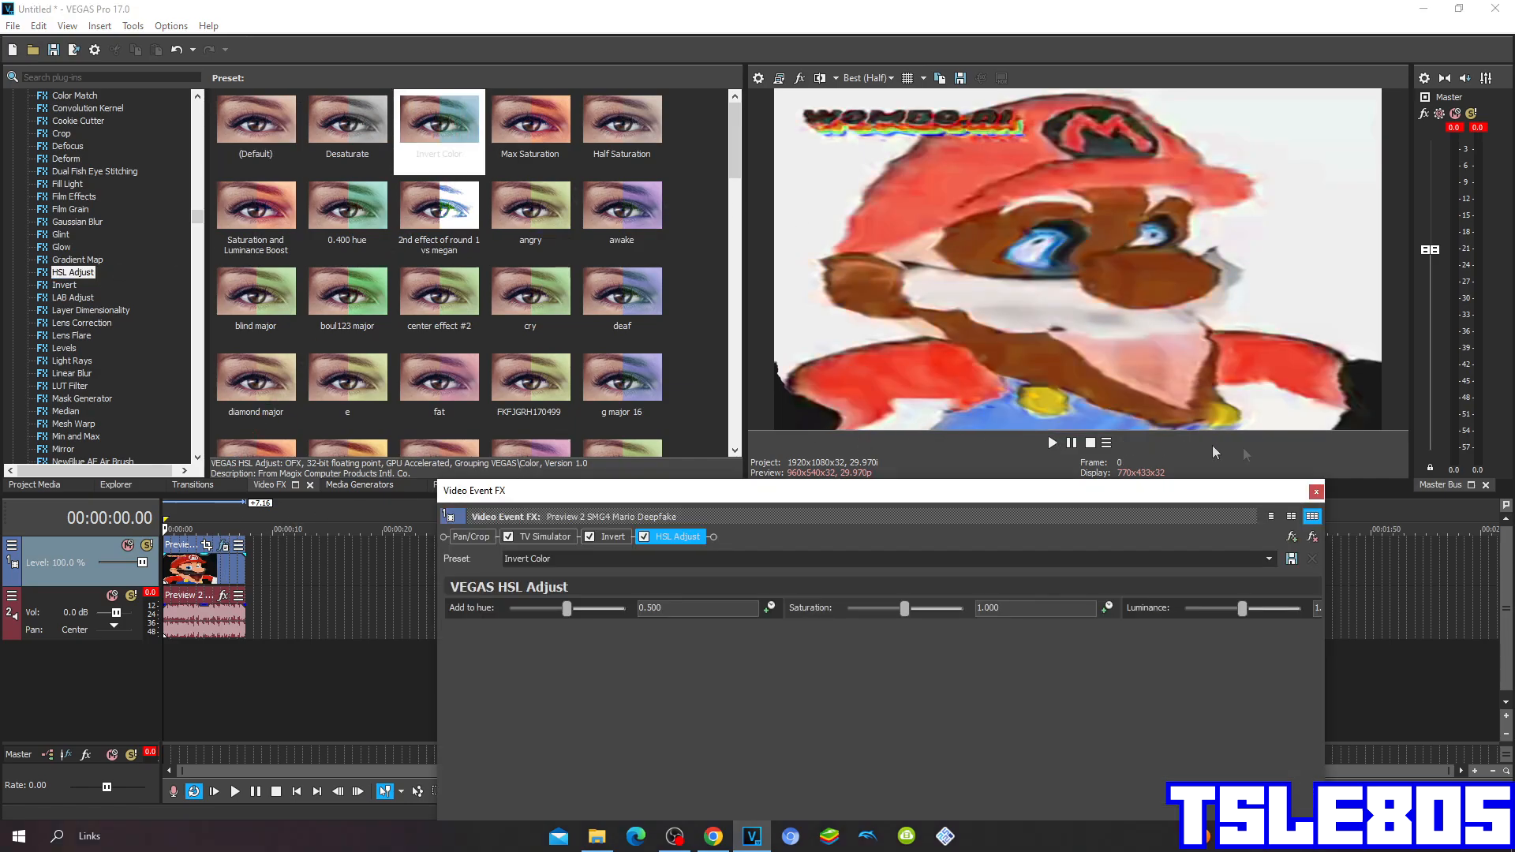
left_click(1315, 492)
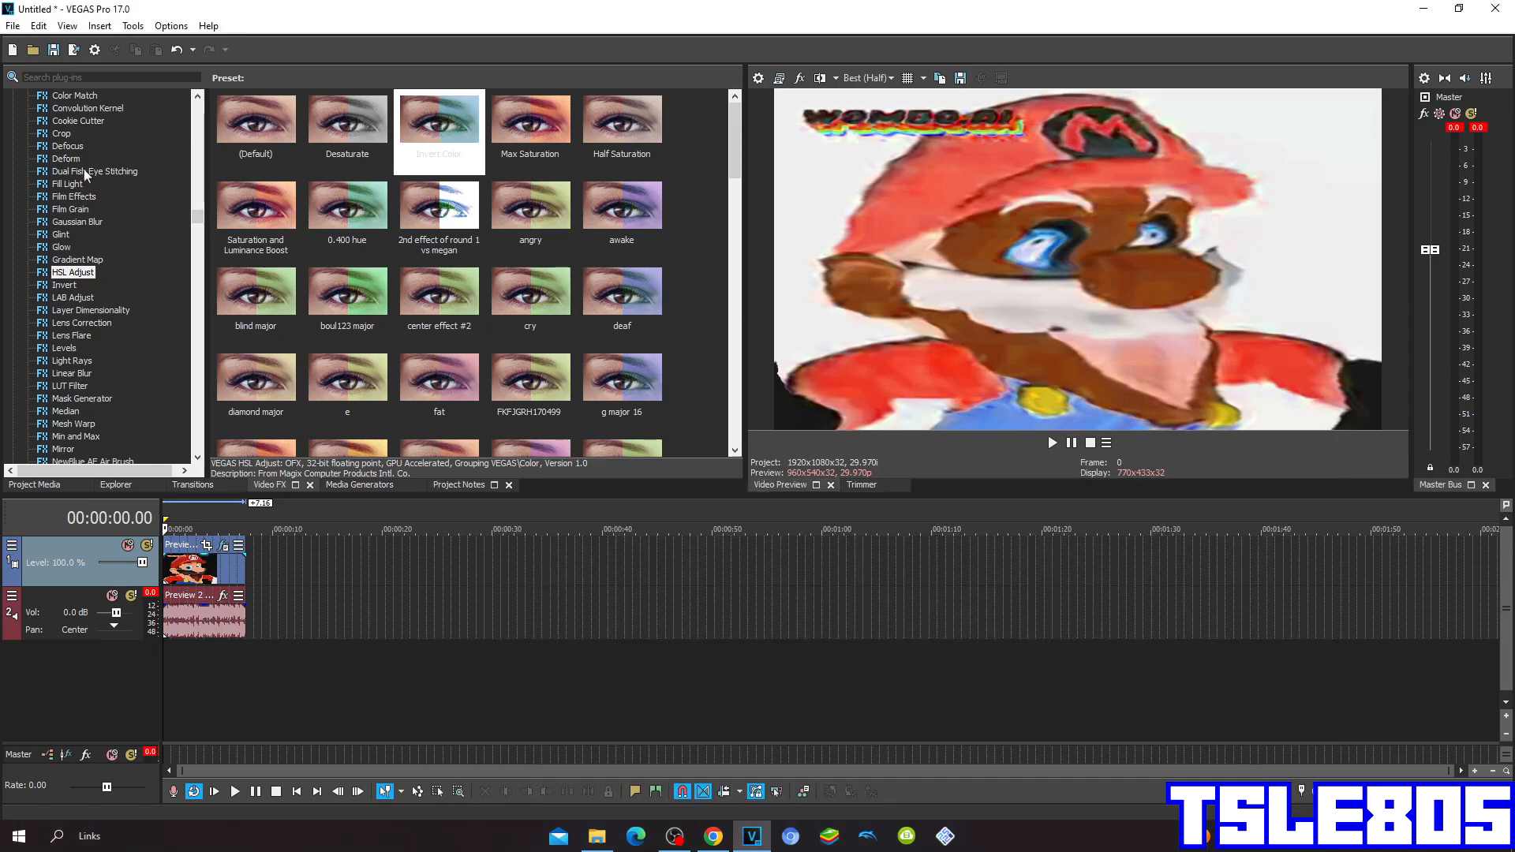
left_click(60, 158)
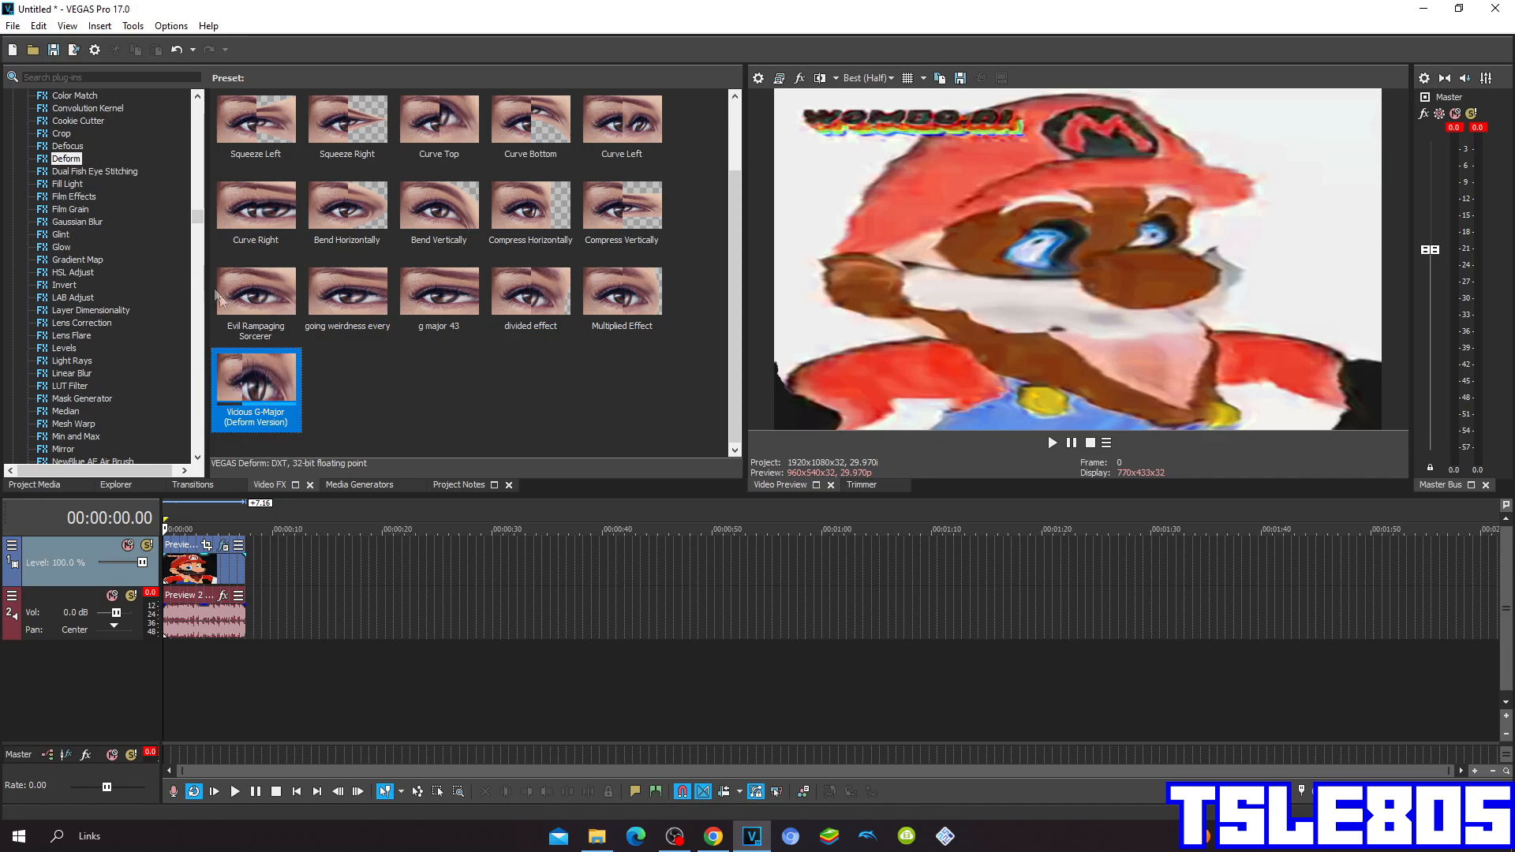
Apply the 'Vicious G-Major (Deform Version)' Deform preset and close the Video Event FX window
double_click(256, 377)
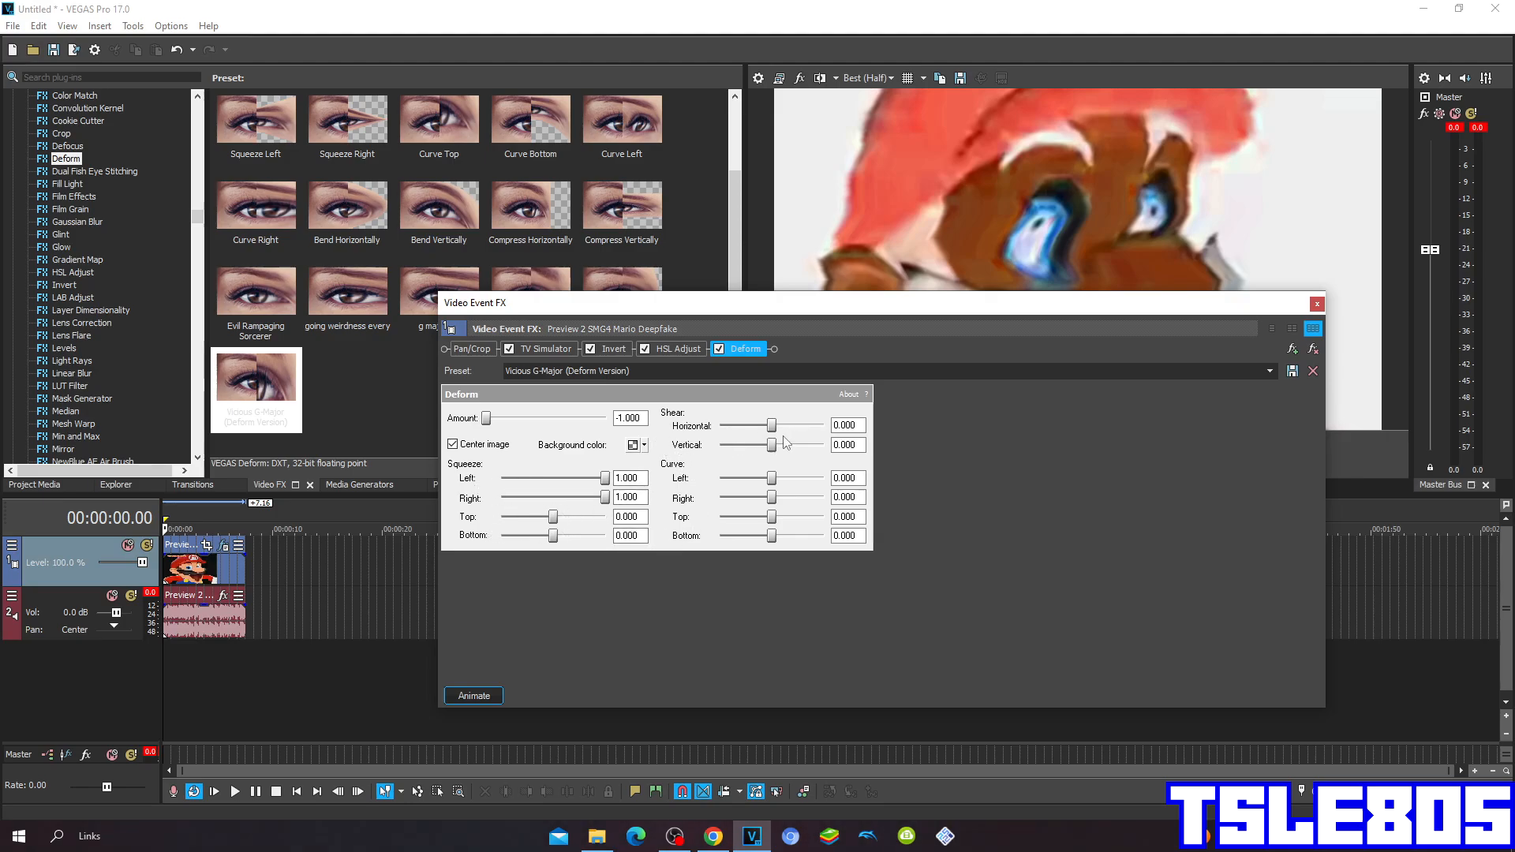
mouse_move(681, 483)
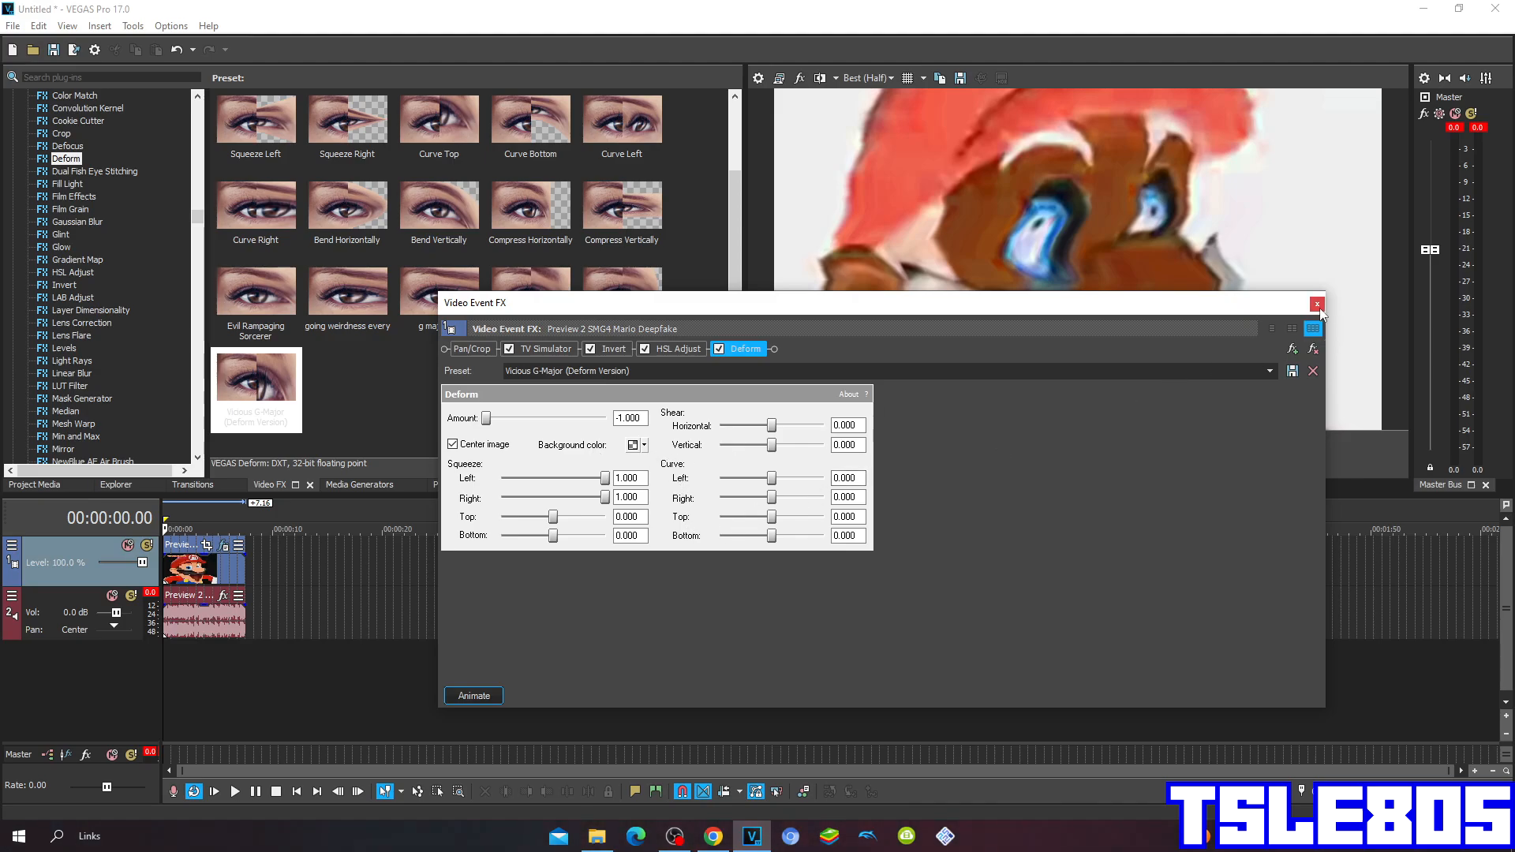
left_click(1317, 304)
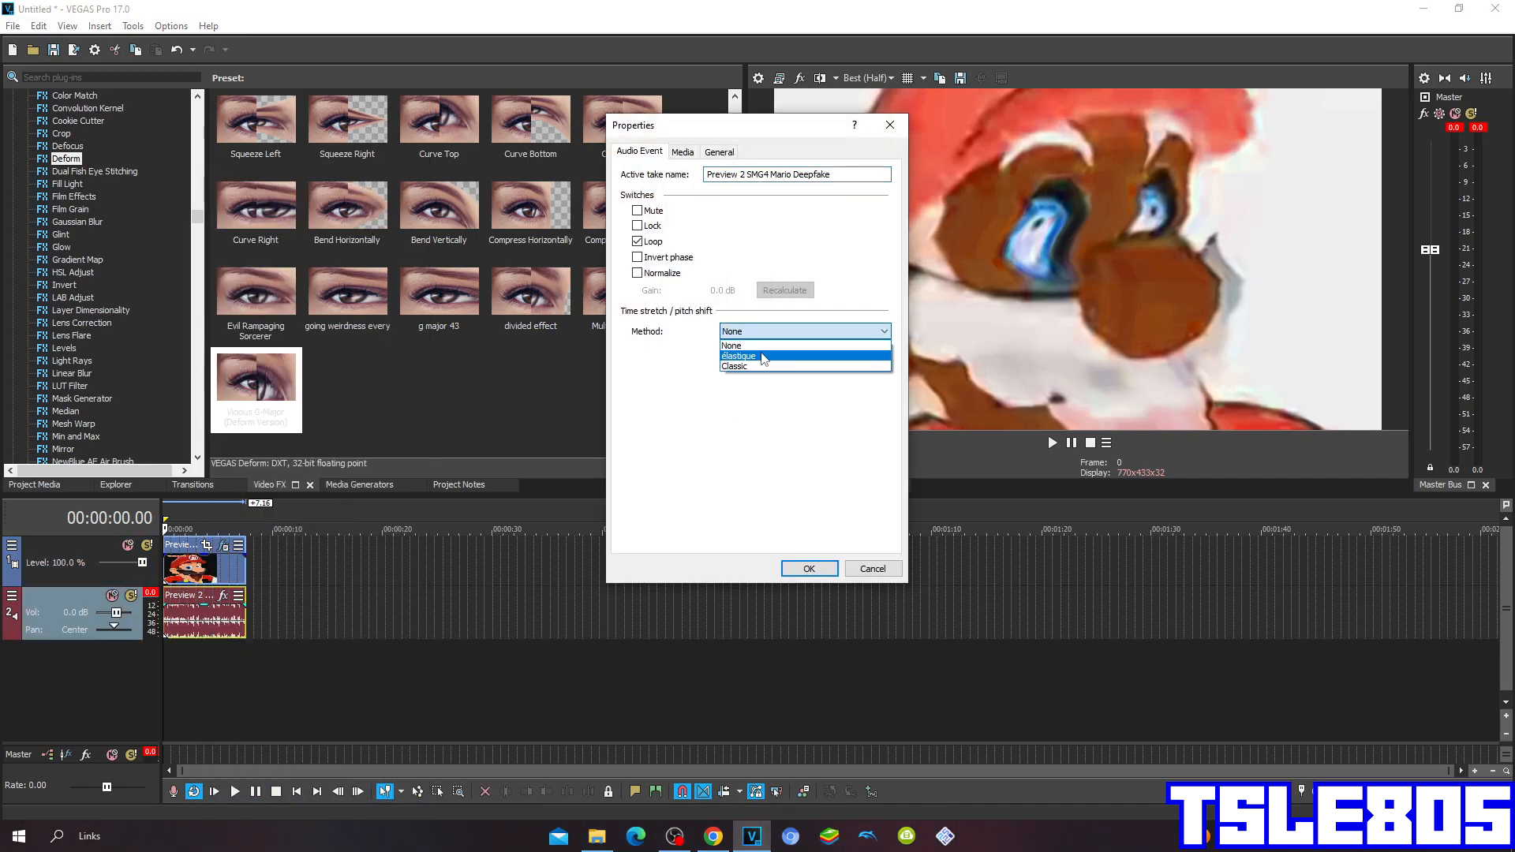
Set the audio event's time stretch/pitch shift method to élastique (Pro) and confirm
left_click(739, 356)
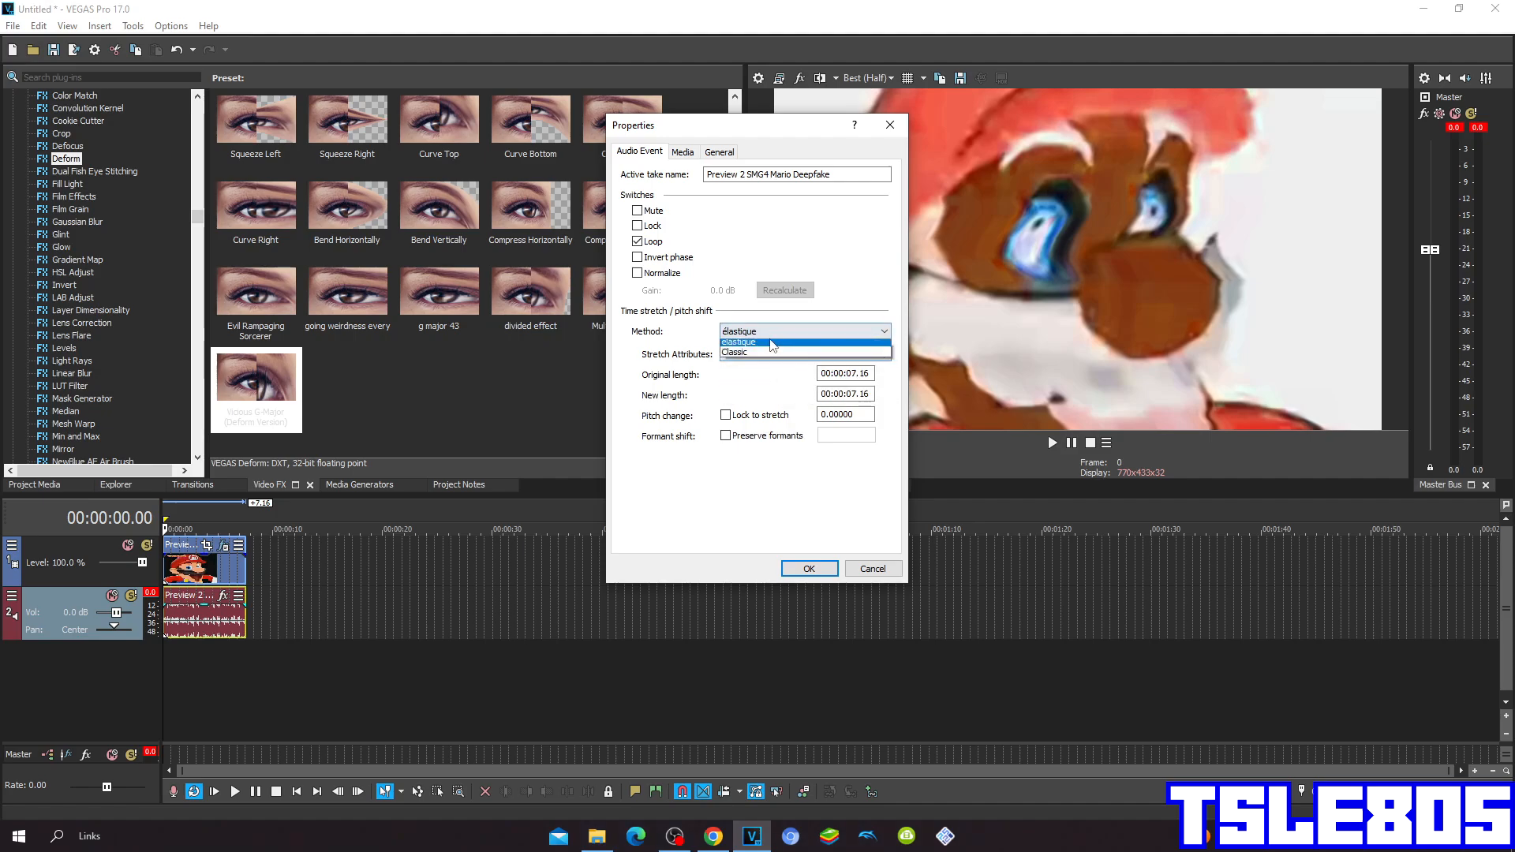
left_click(734, 352)
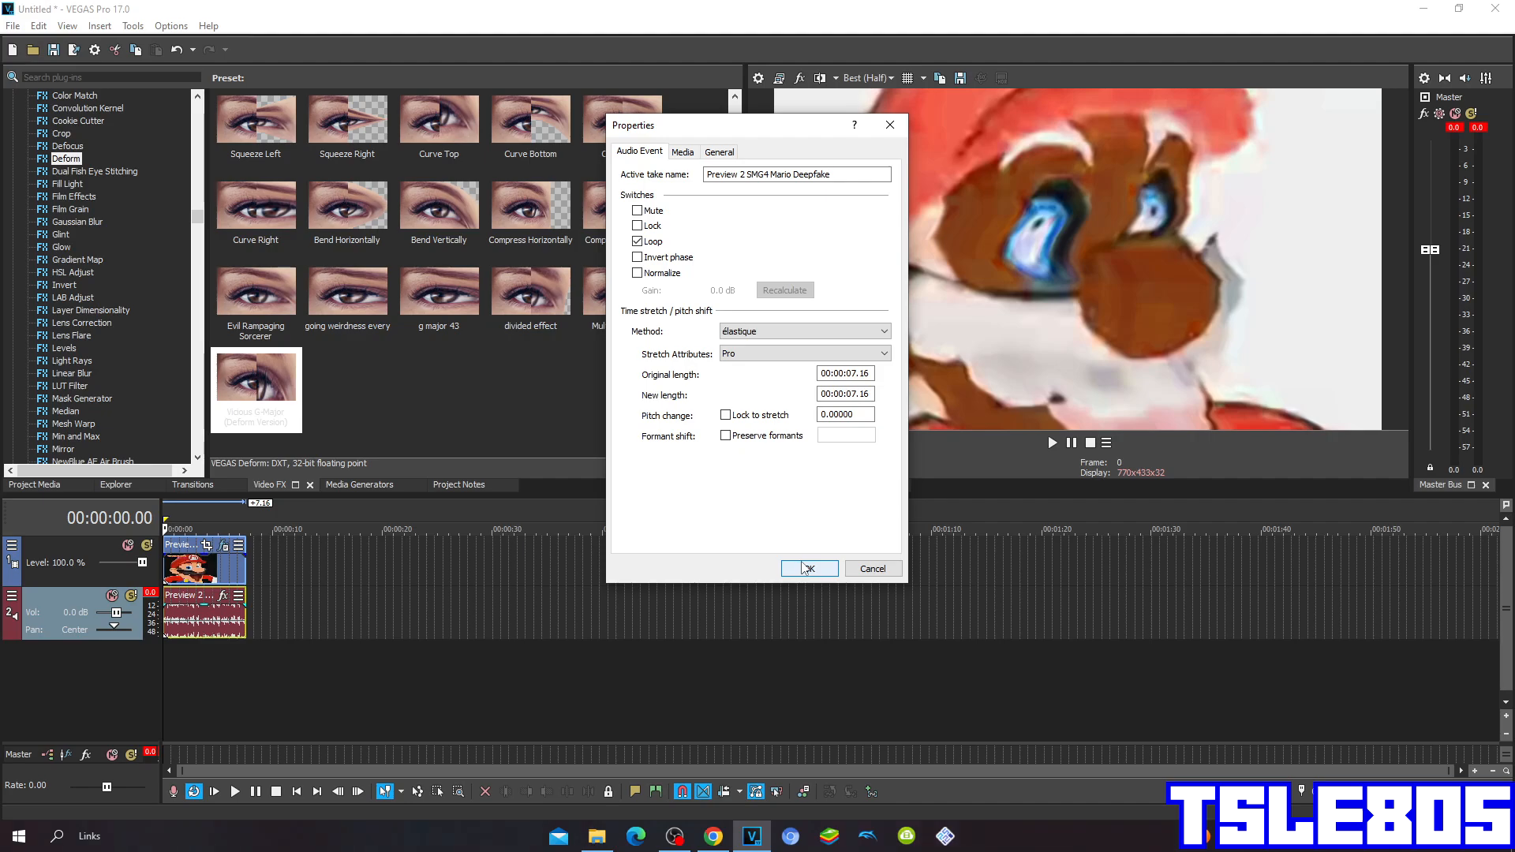
left_click(809, 568)
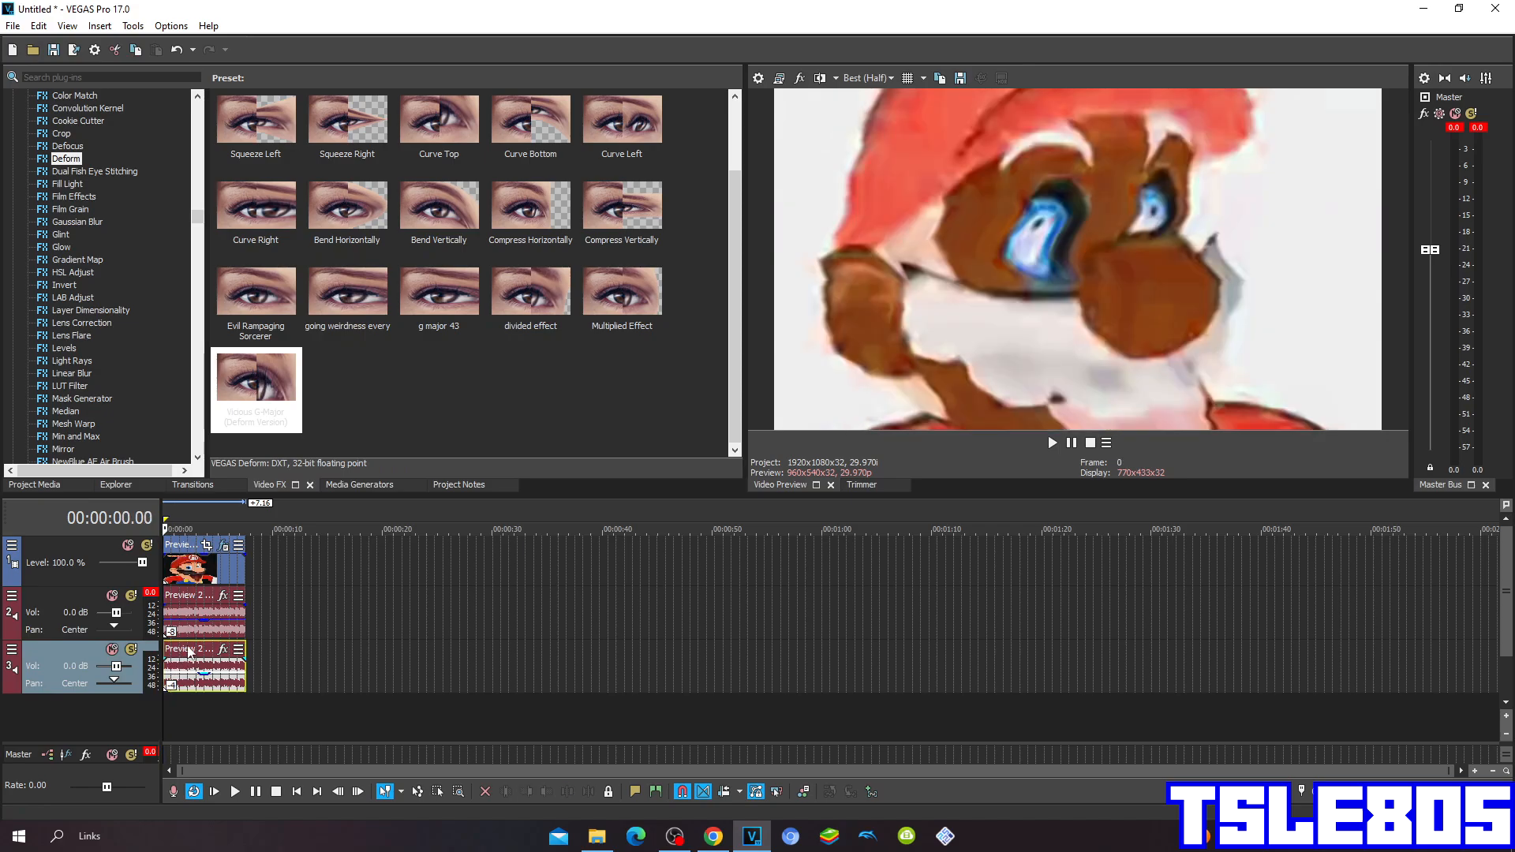
mouse_move(743, 580)
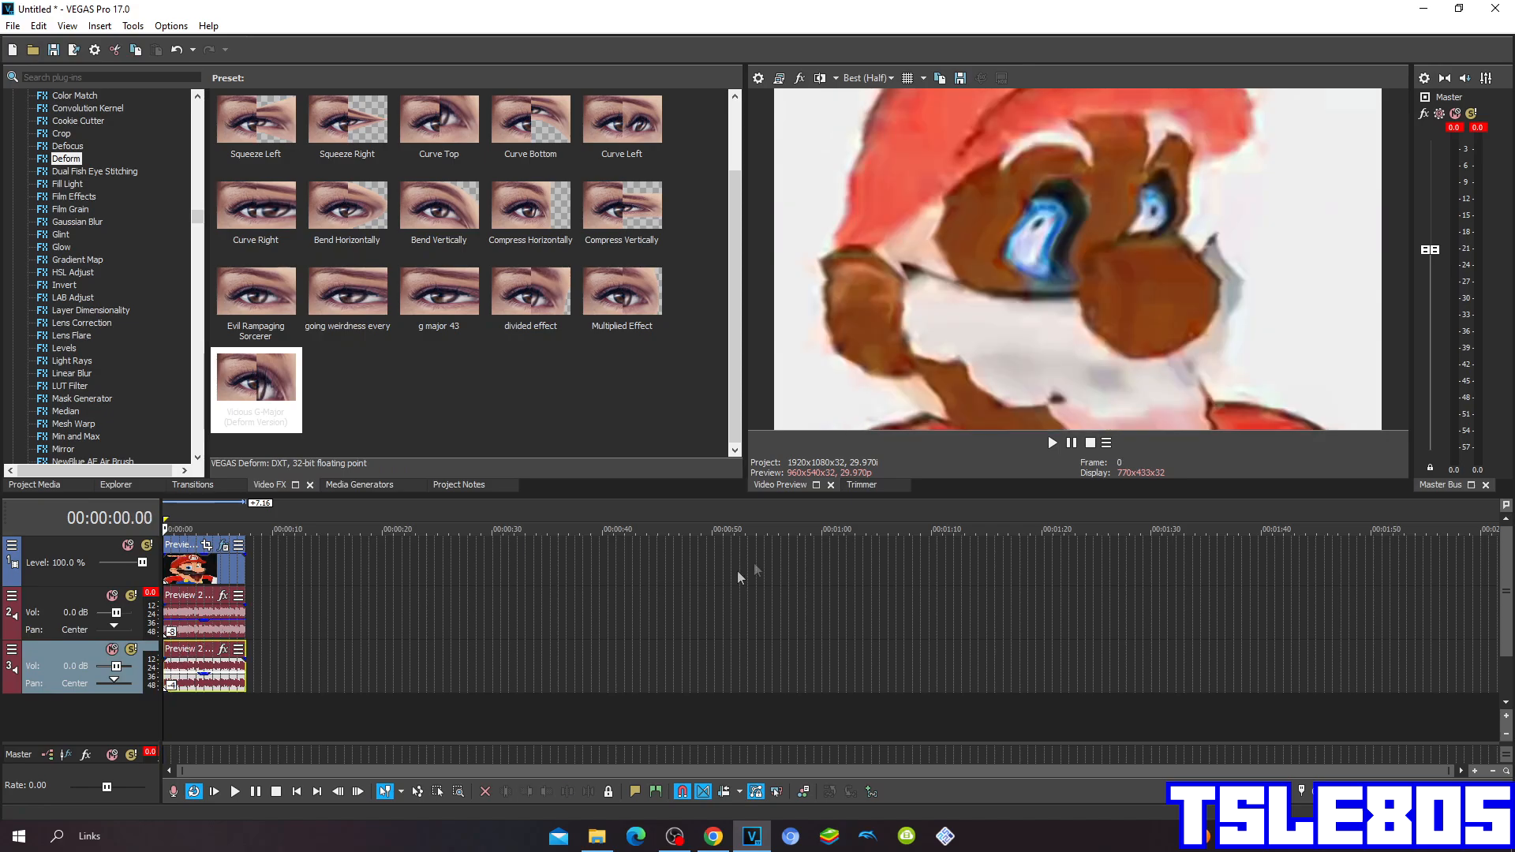
mouse_move(1052, 443)
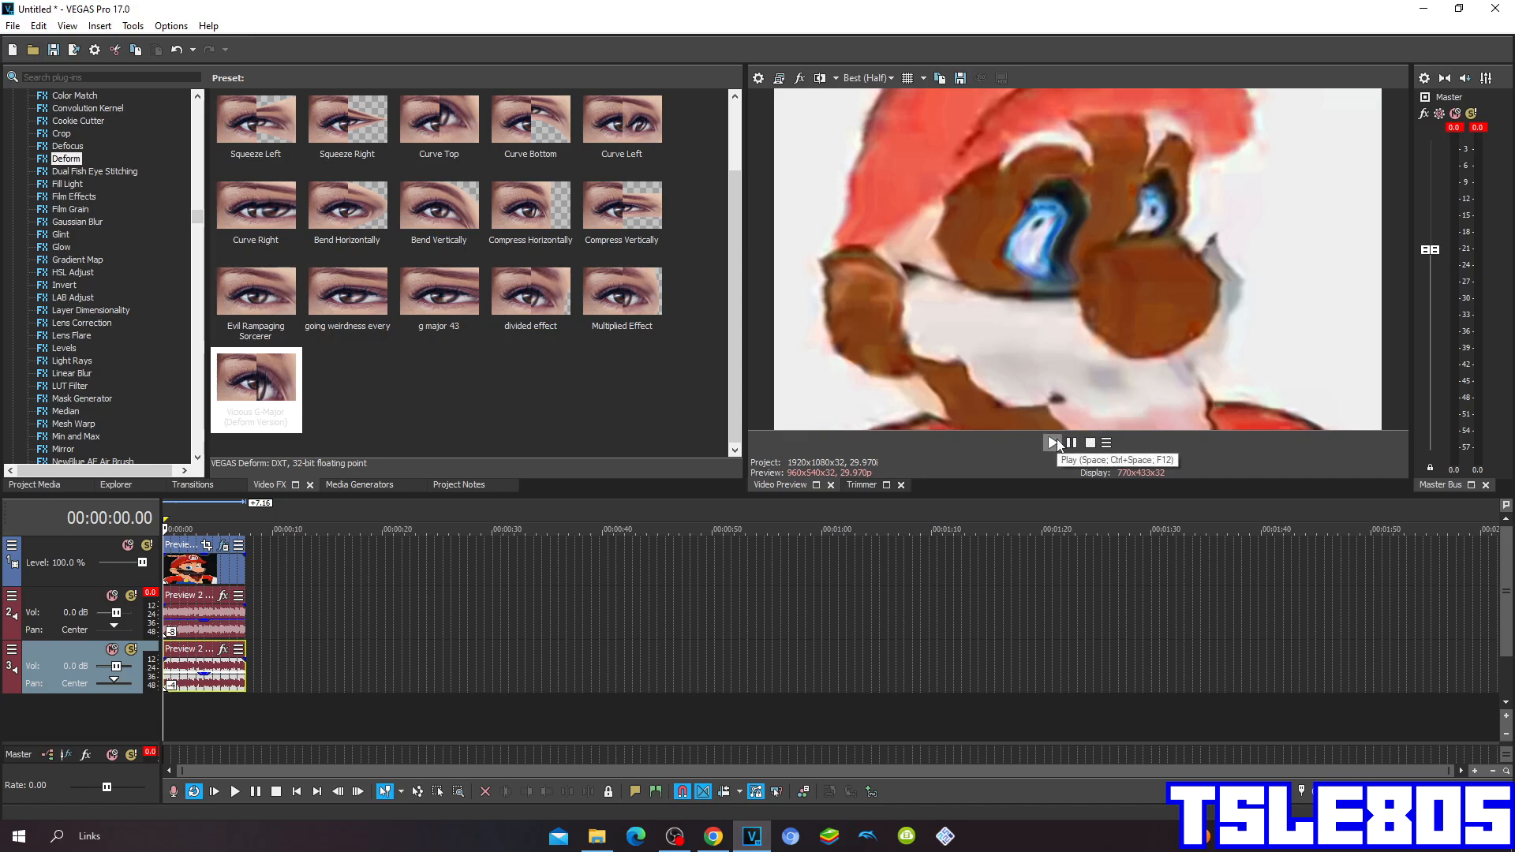
Play and pause the edited Mario clip in Video Preview, then bring OBS forward
left_click(1053, 443)
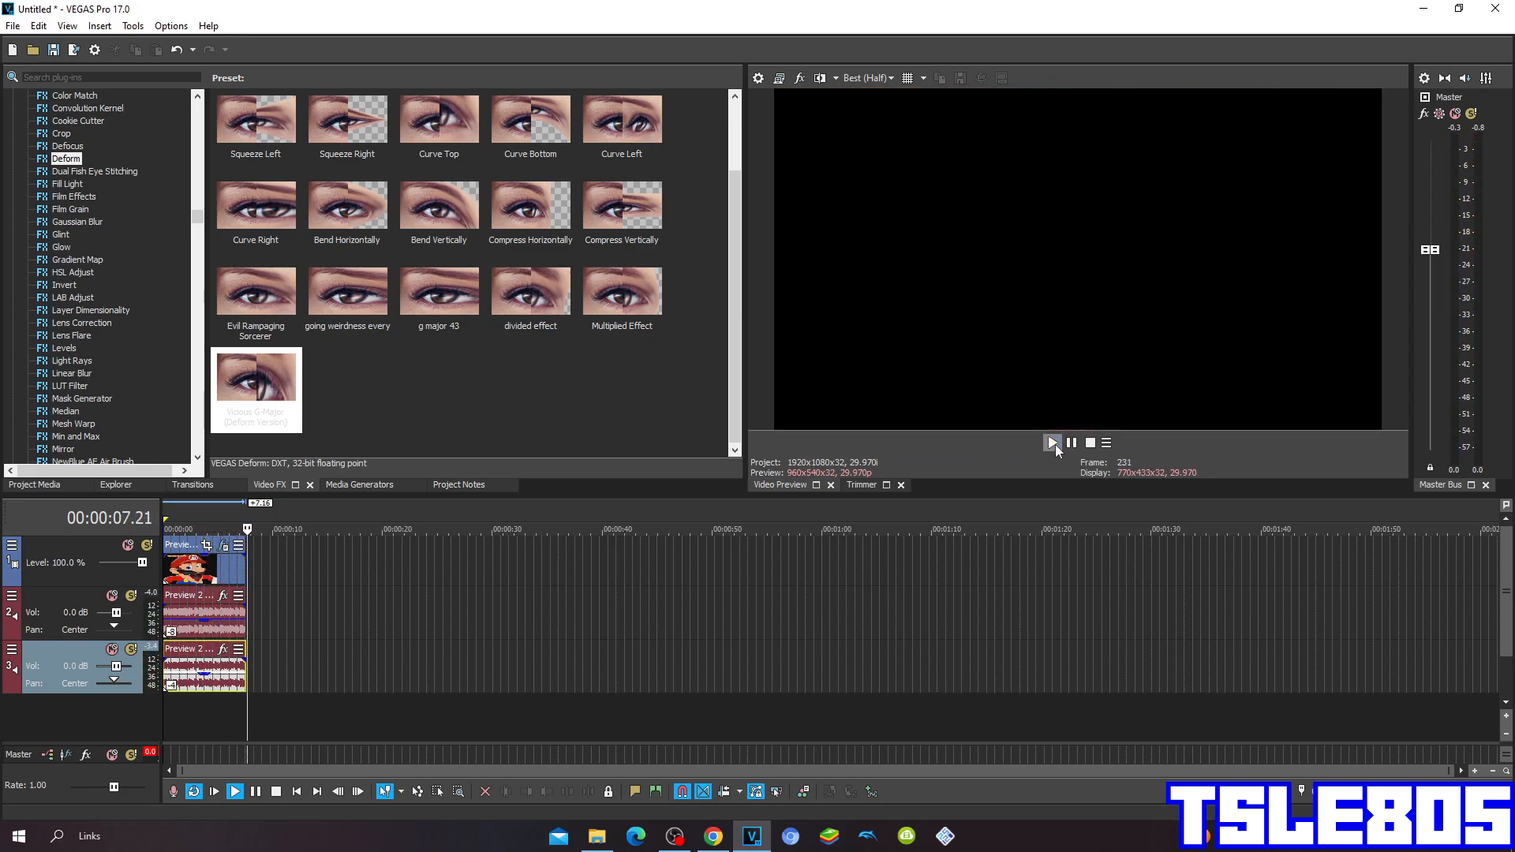
left_click(1052, 442)
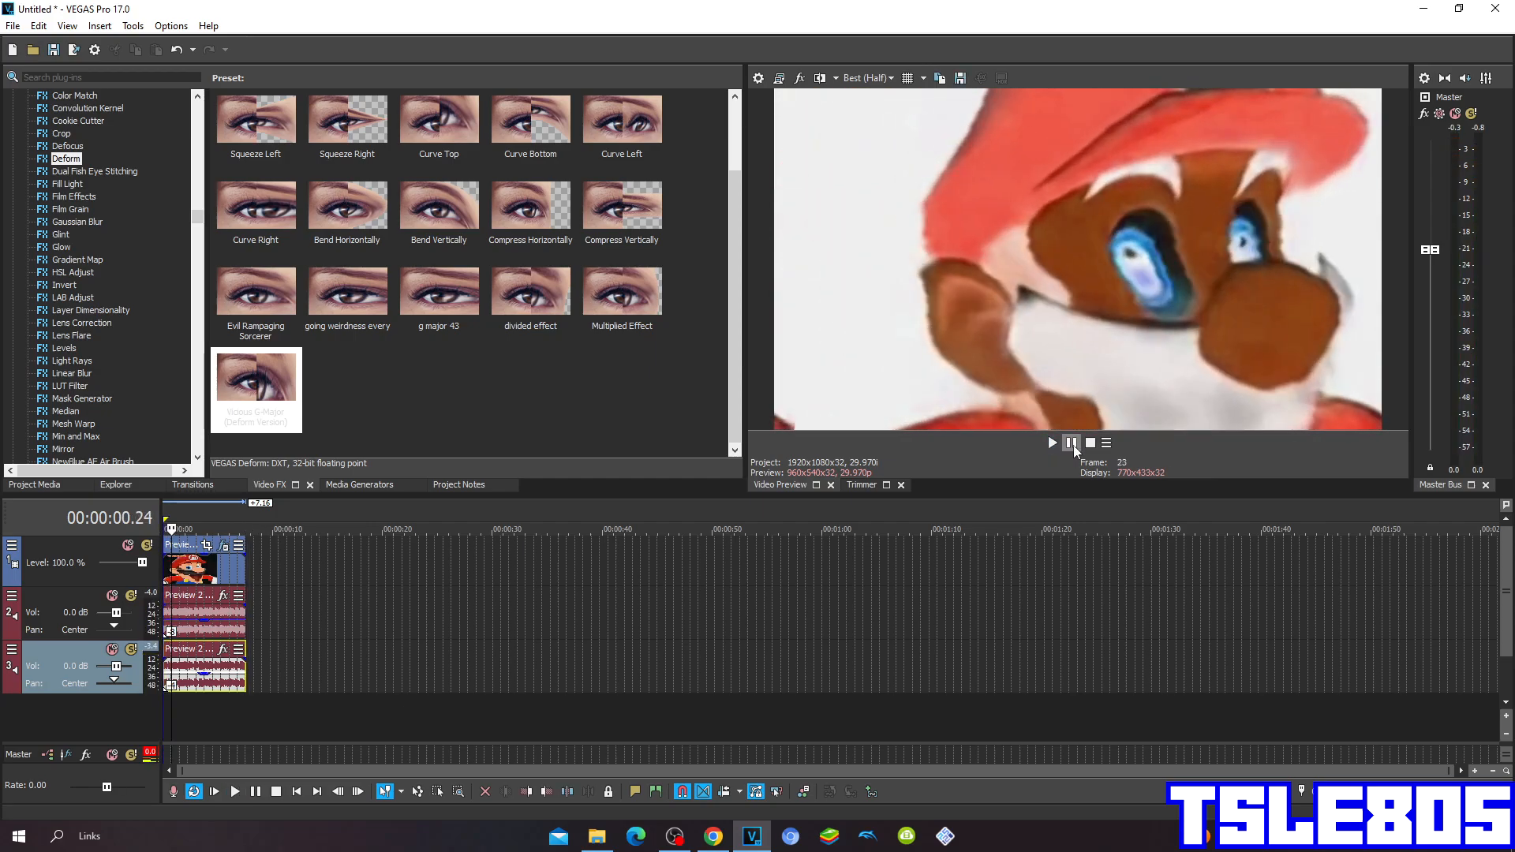
mouse_move(1052, 443)
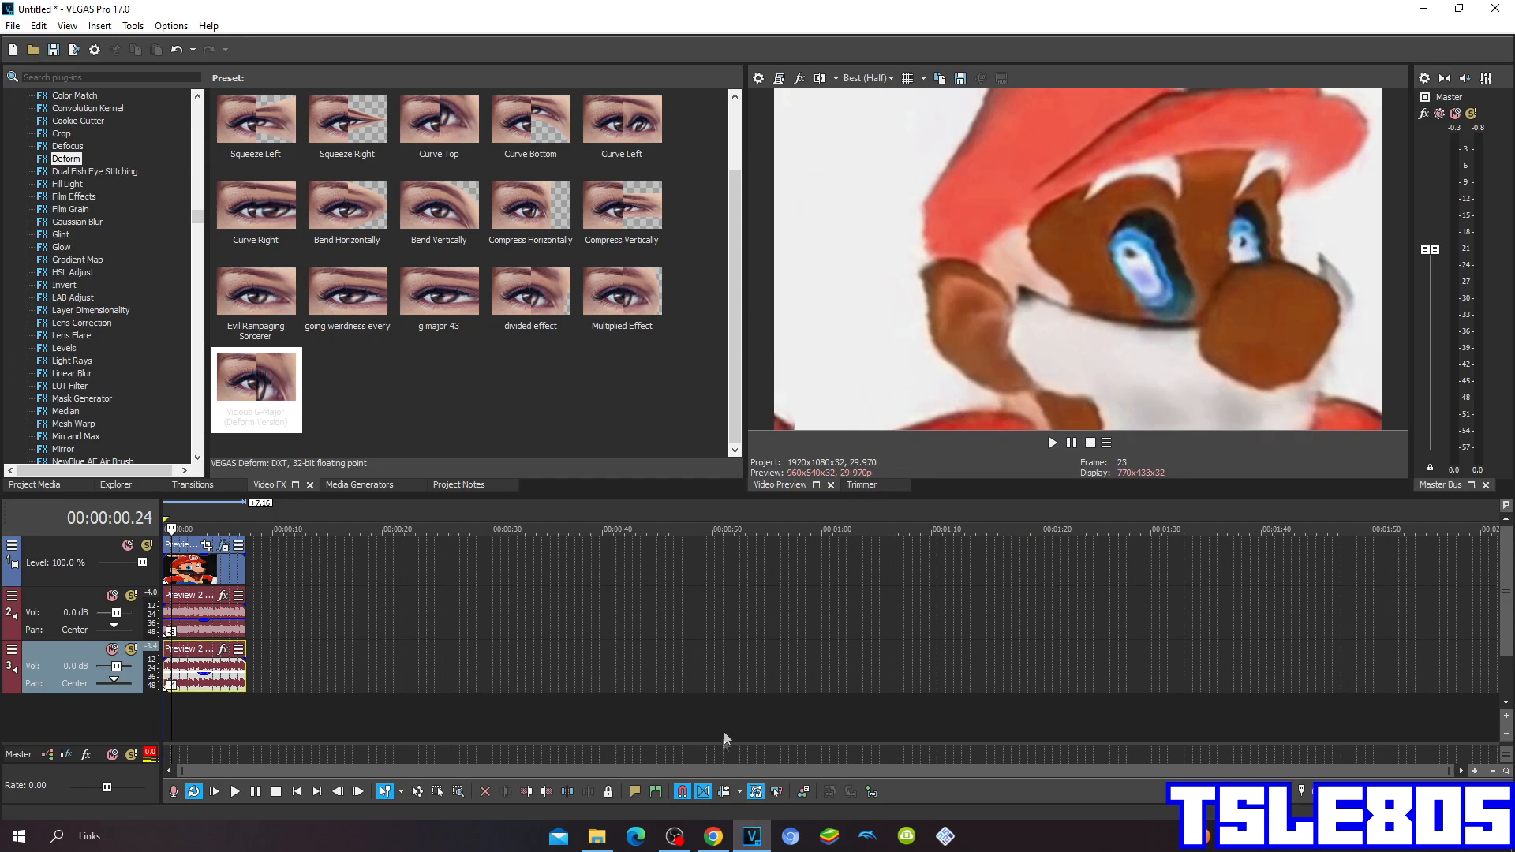
left_click(675, 836)
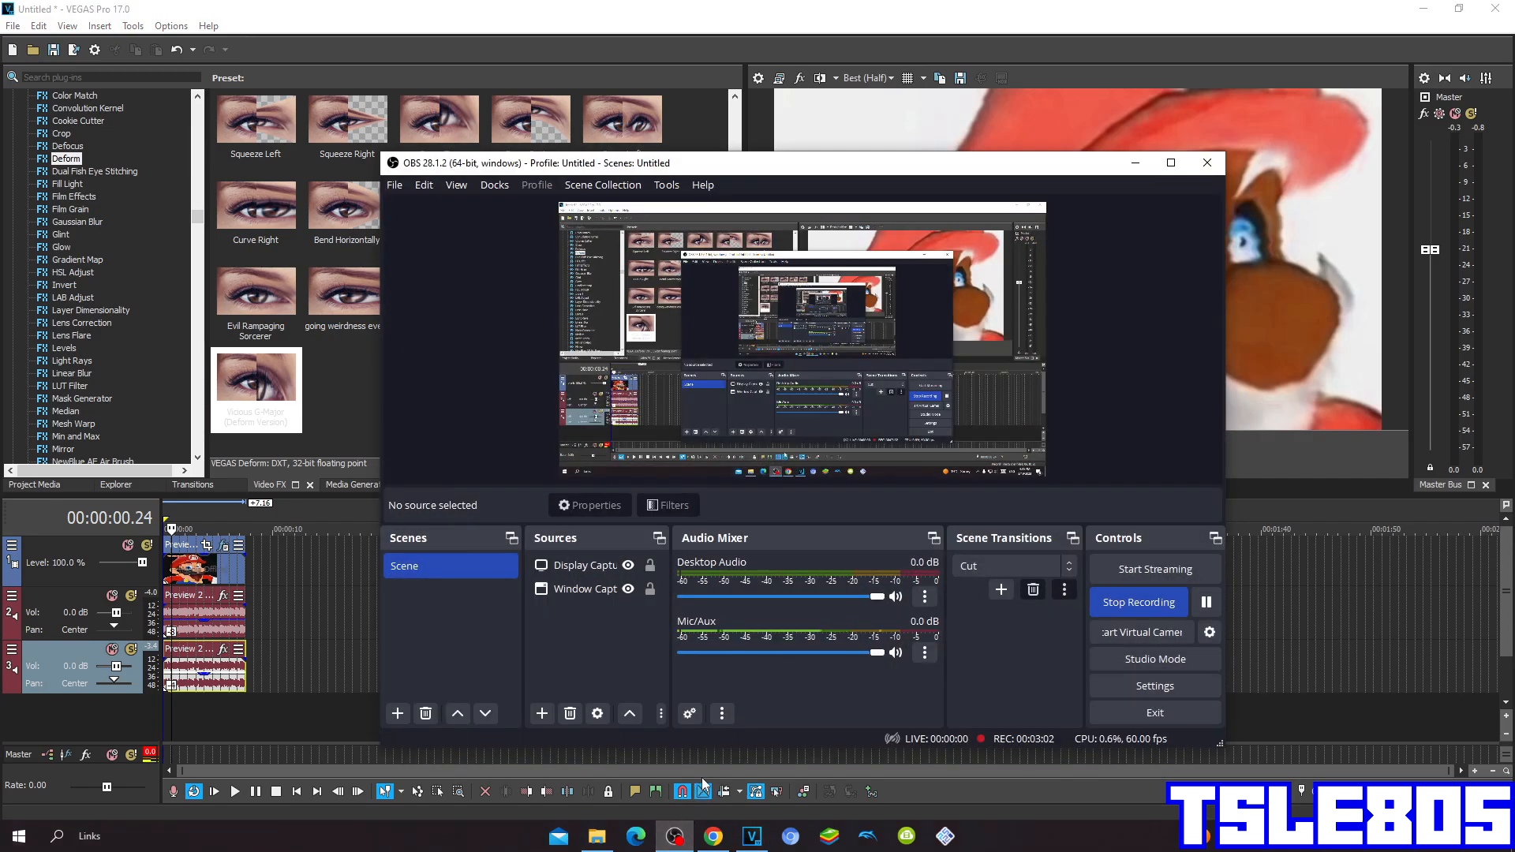